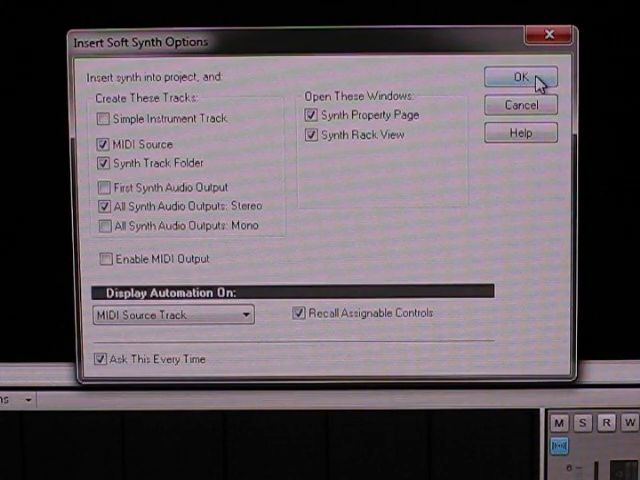
# Step: Insert the soft synth with MIDI source, synth track folder and all stereo audio outputs
pyautogui.click(520, 78)
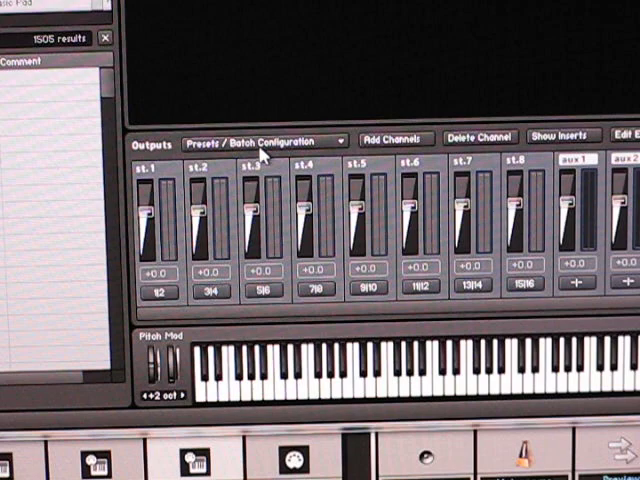
# Step: Save Kontakt's current output section state as default for VST plugin formats
pyautogui.click(264, 140)
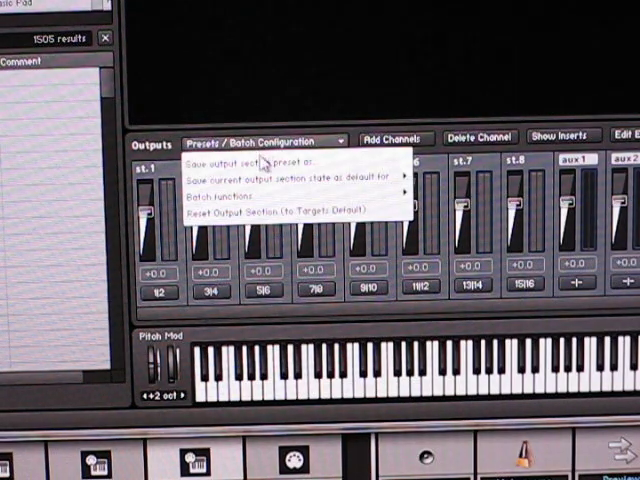
pyautogui.moveTo(264, 182)
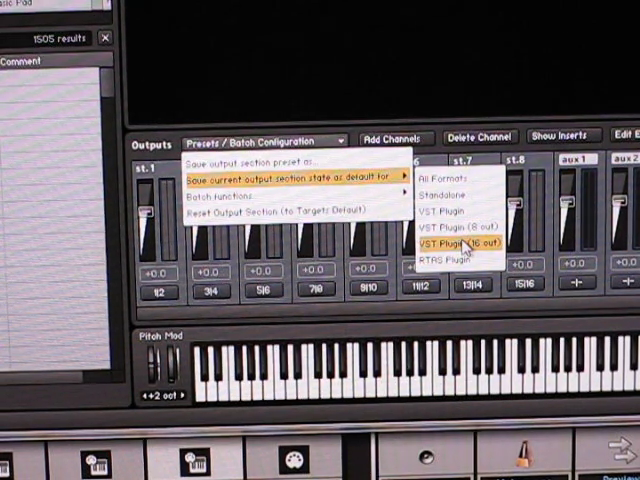
pyautogui.moveTo(448, 180)
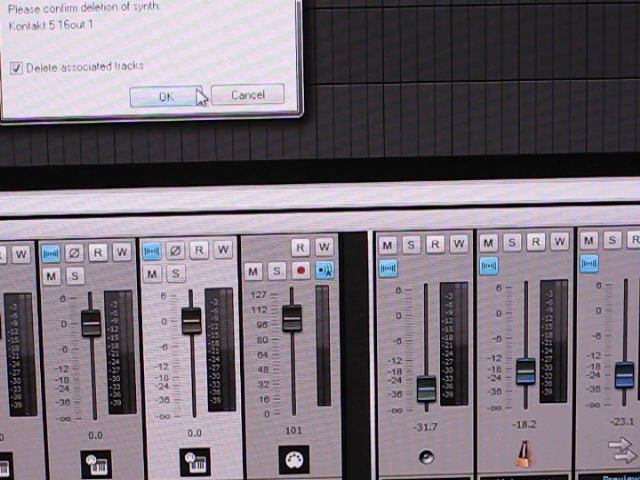
# Step: Delete the Kontakt 5 synth with 'Delete associated tracks' kept checked
pyautogui.click(168, 96)
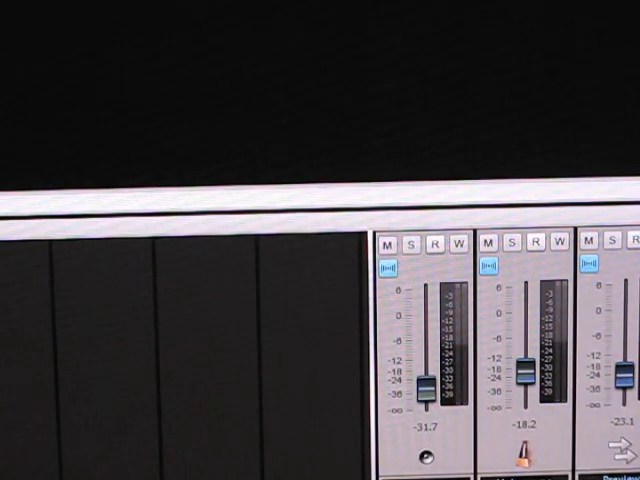